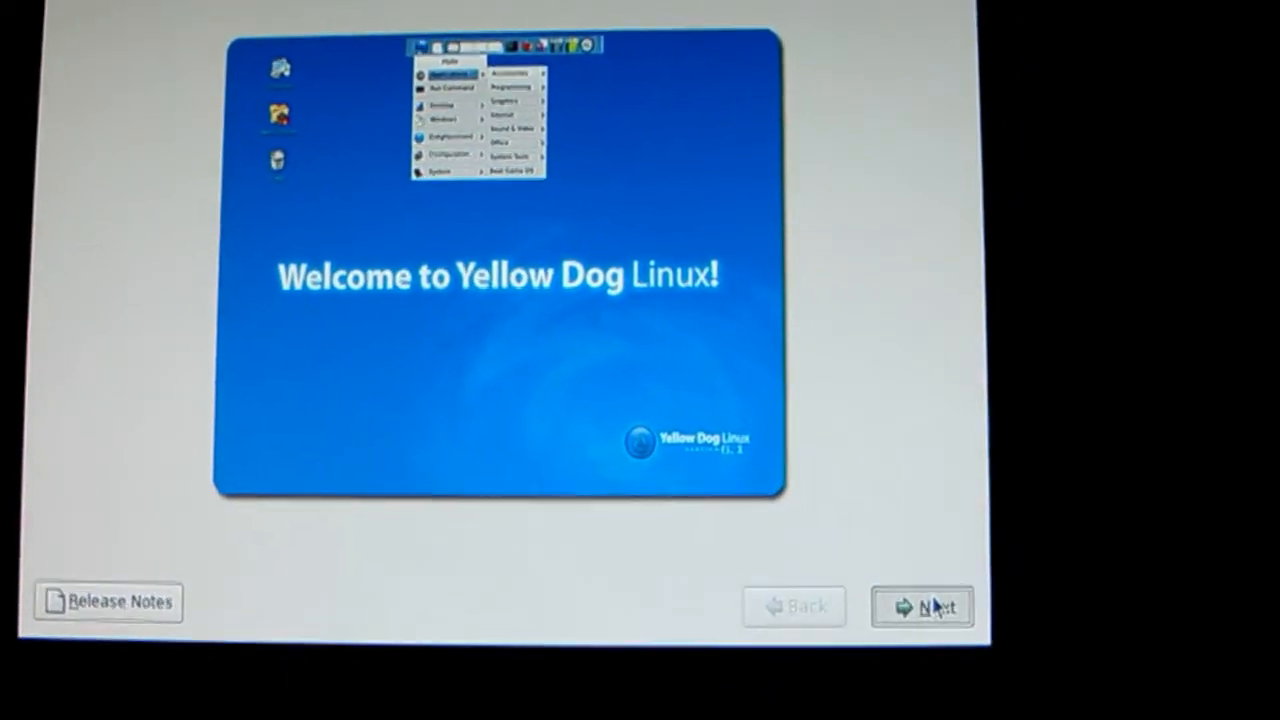
- Advance past the welcome screen to the partitioning page with the default layout
click(932, 606)
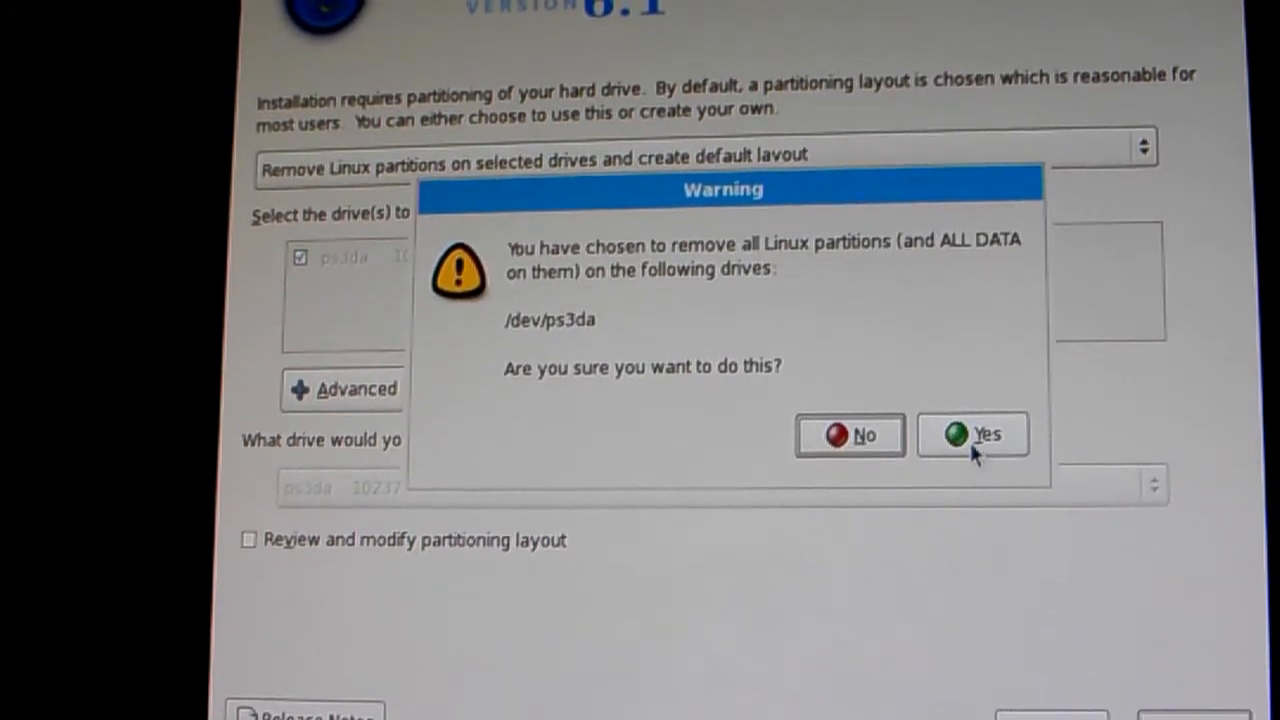
- Confirm removing all Linux partitions on /dev/ps3da and writing the partition table with swap
click(984, 436)
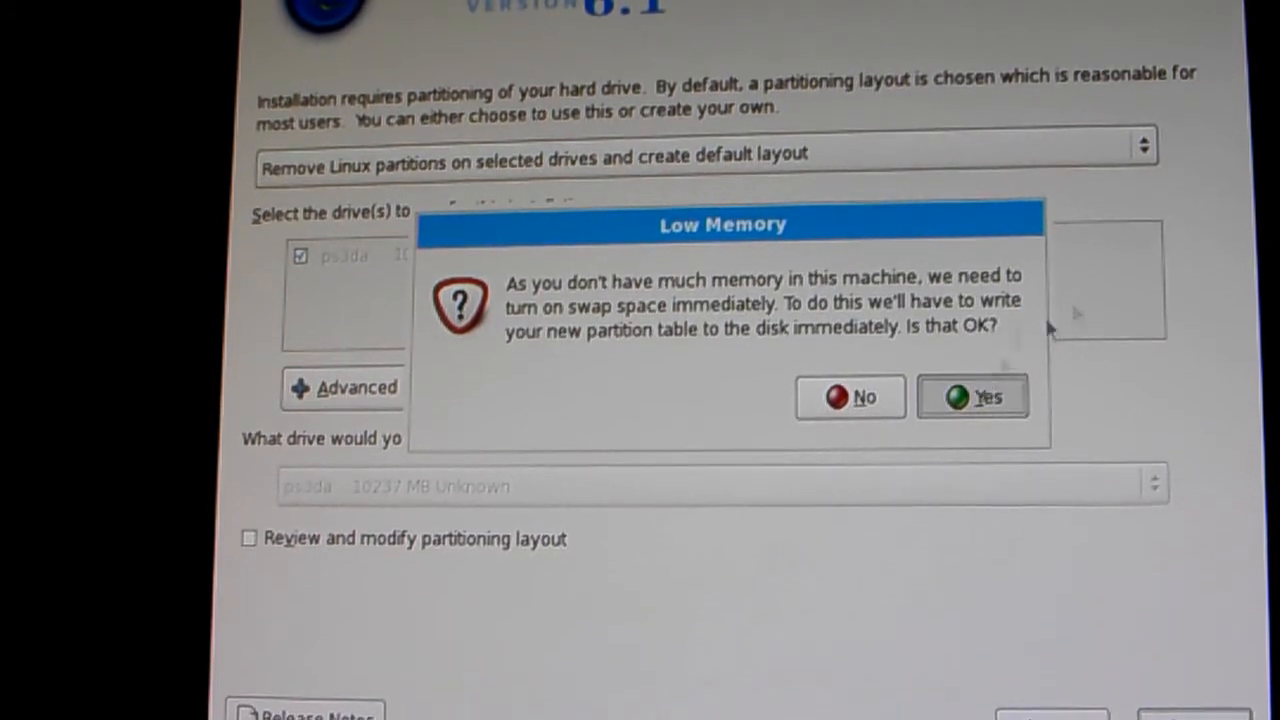
click(974, 396)
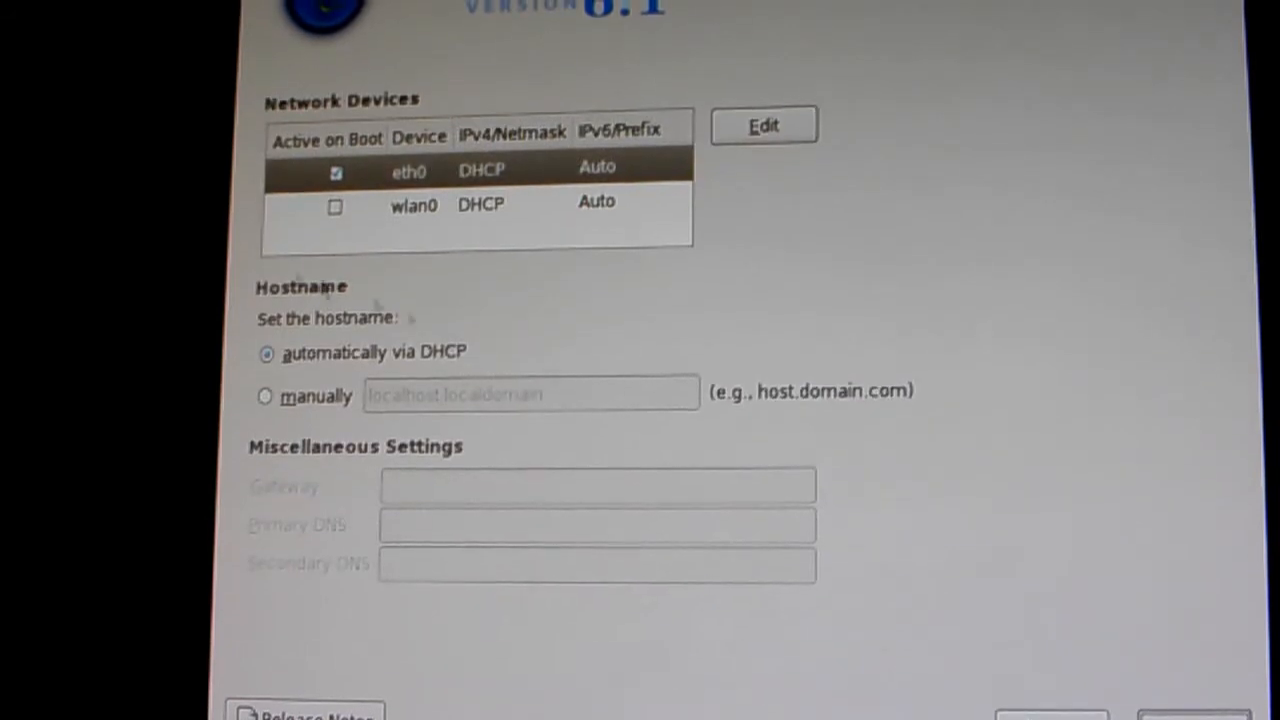
click(336, 206)
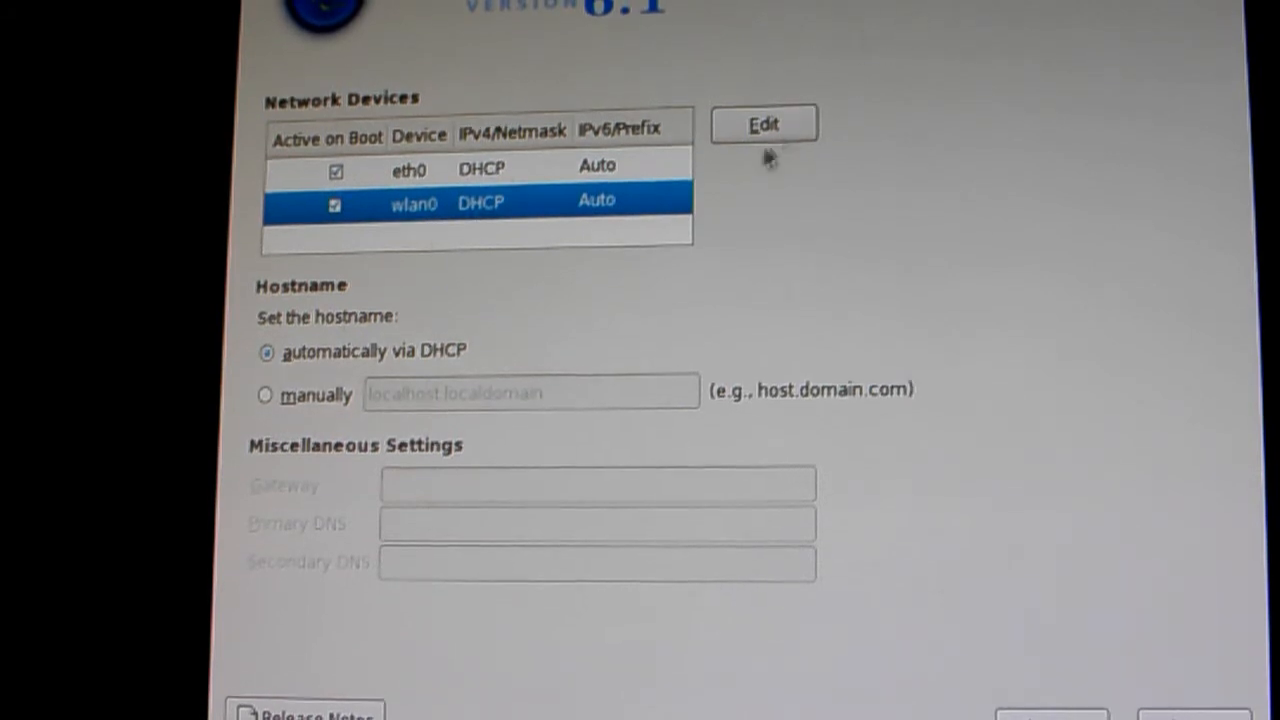
click(764, 124)
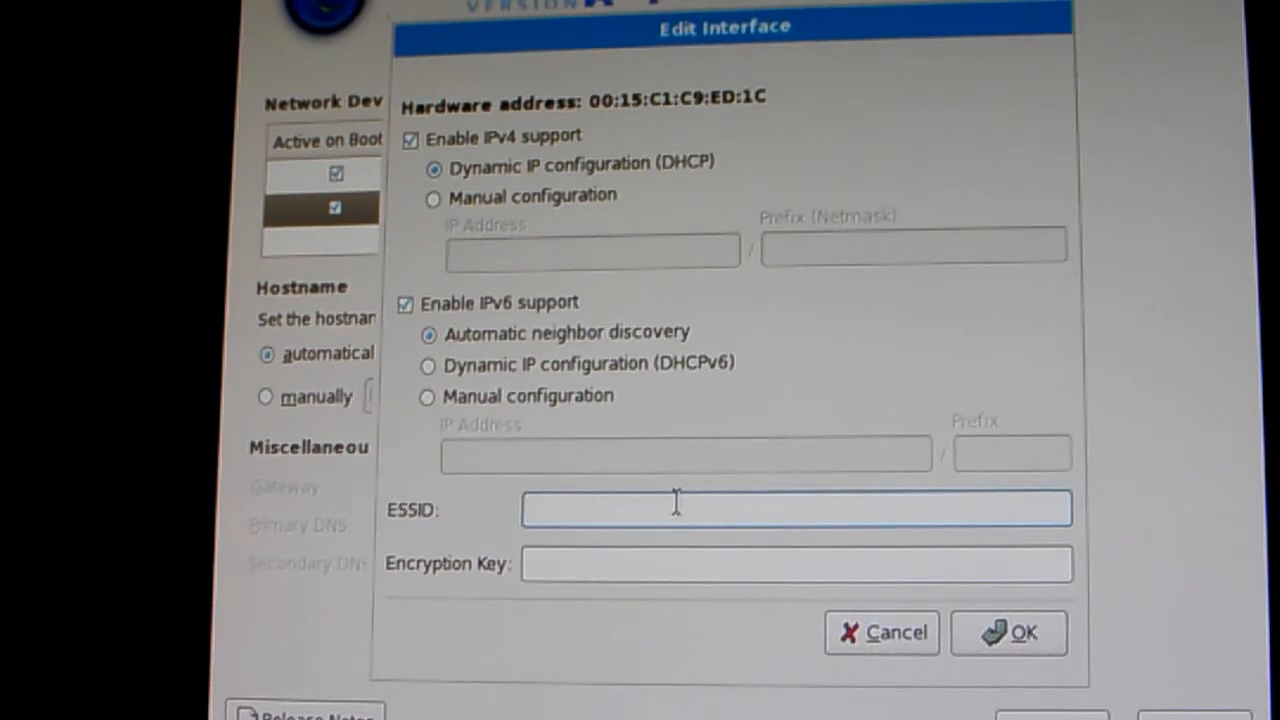
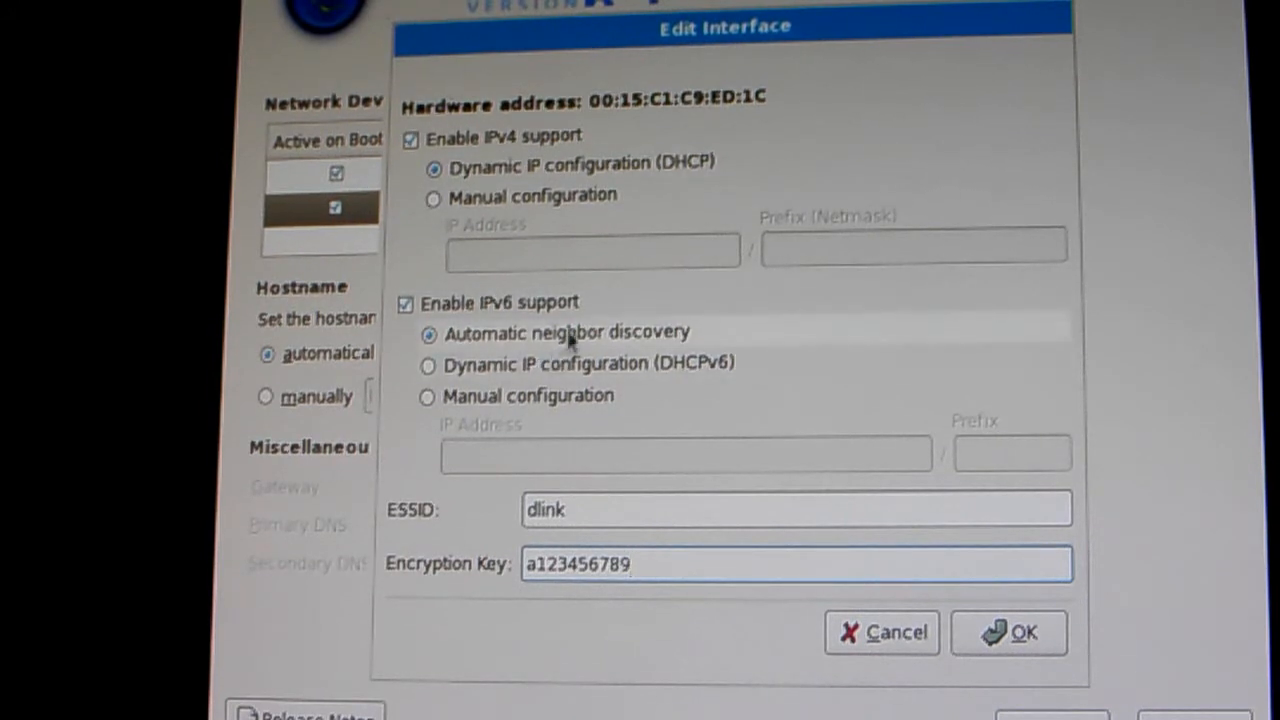
click(1008, 632)
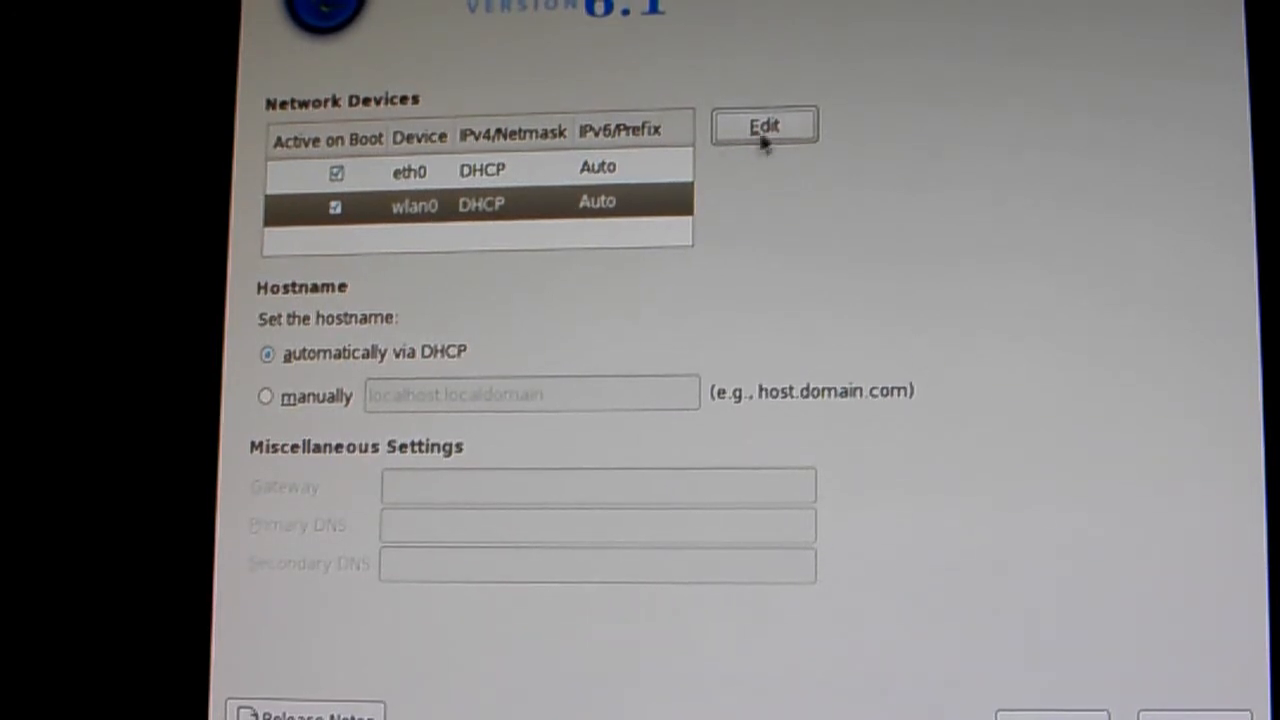
click(768, 124)
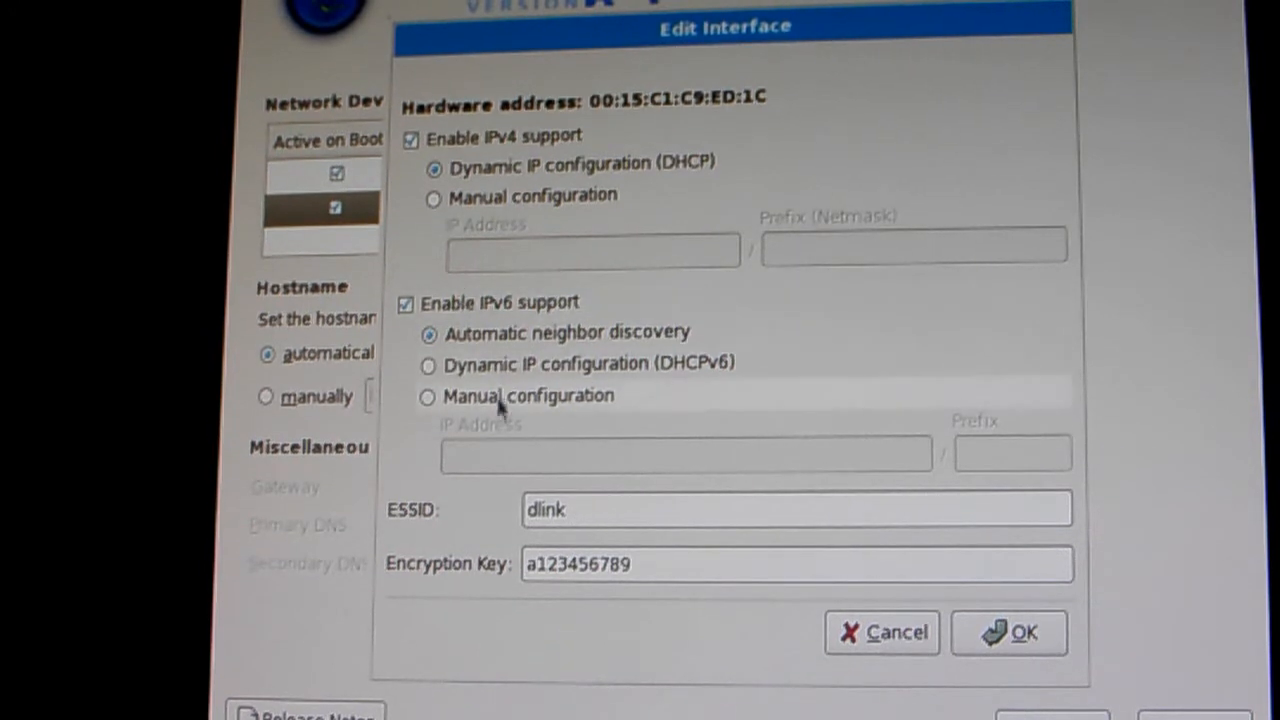
mouse_move(484, 340)
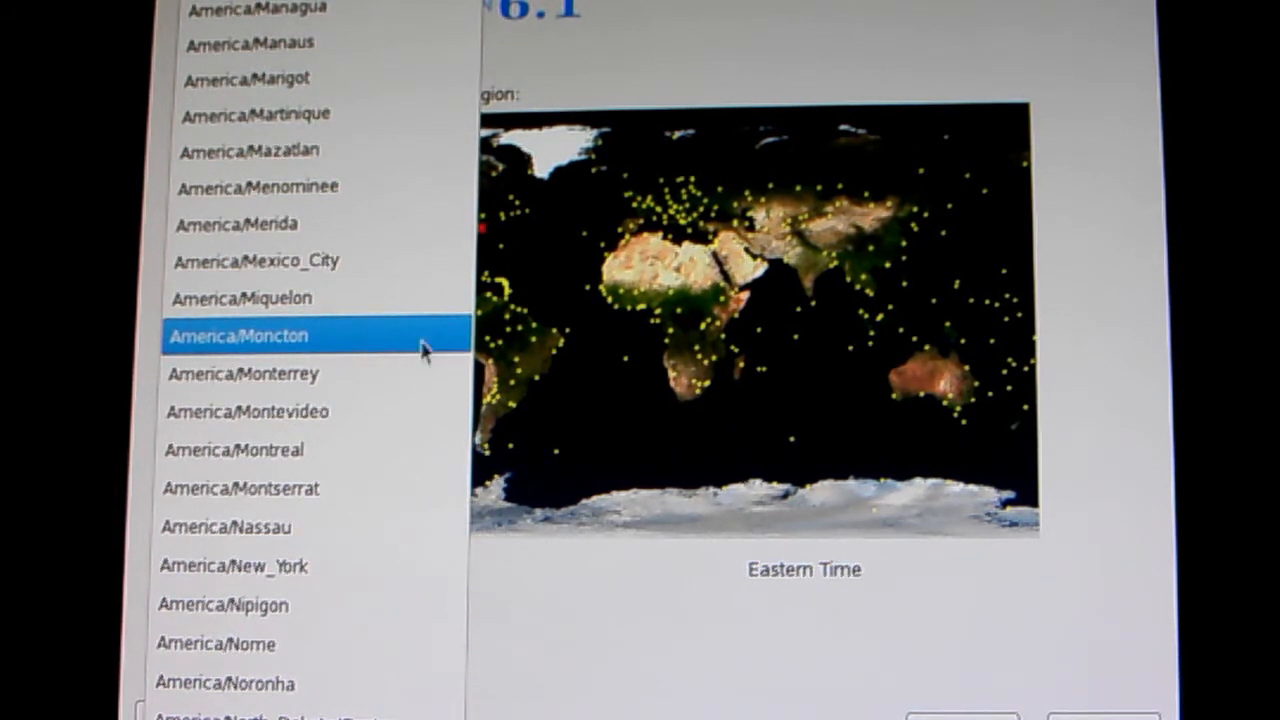
- Choose Asia/Hong_Kong as the system time zone
scroll(down, 3)
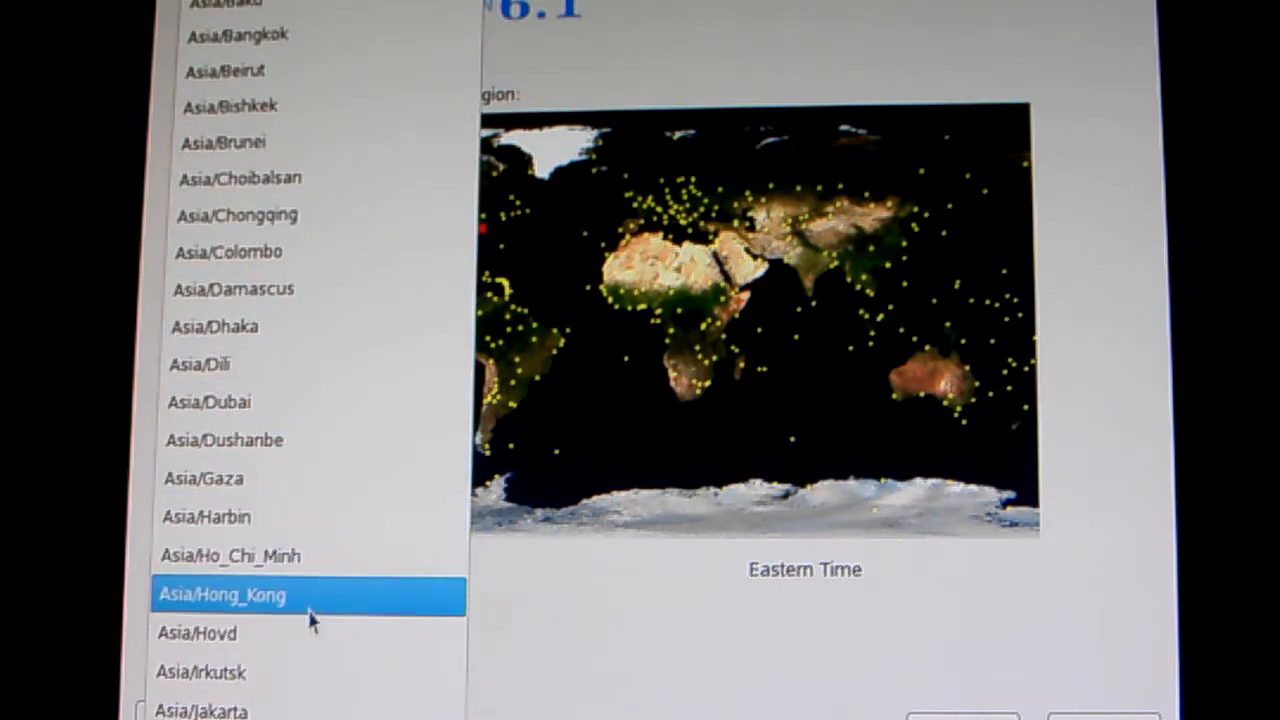
click(222, 596)
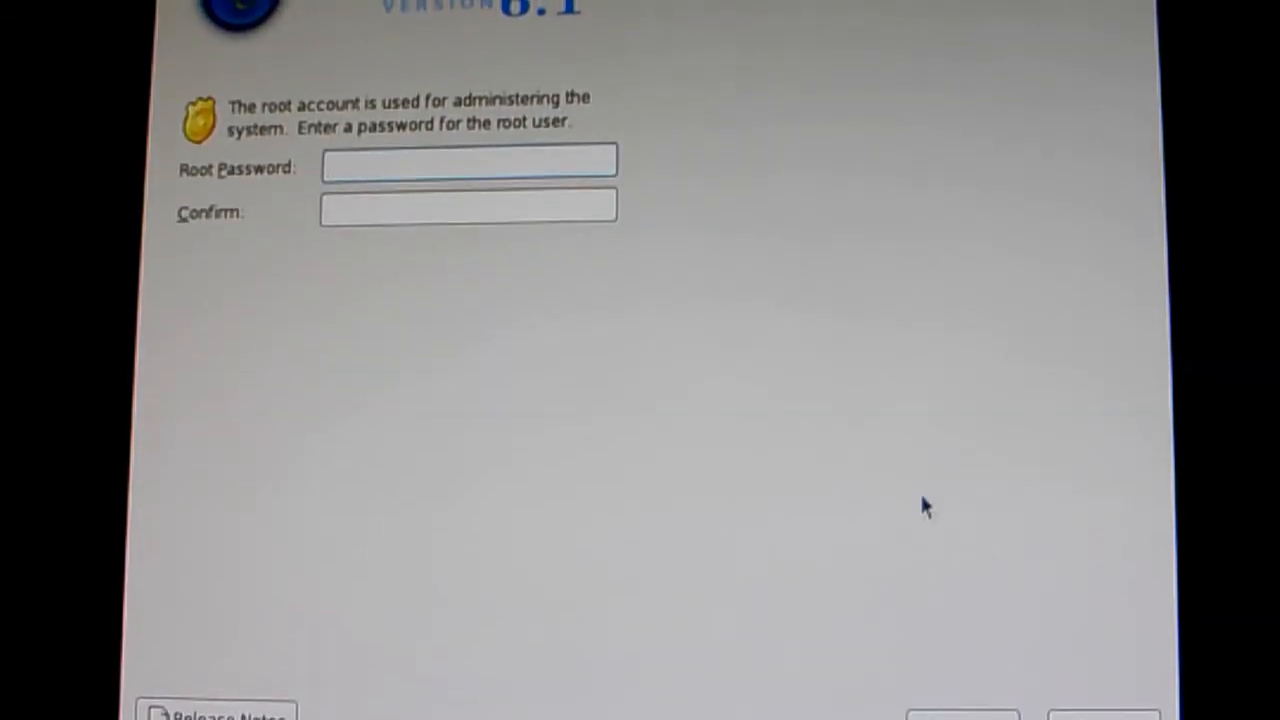
- Enter and confirm the root password, reaching the software task choices
text(••)
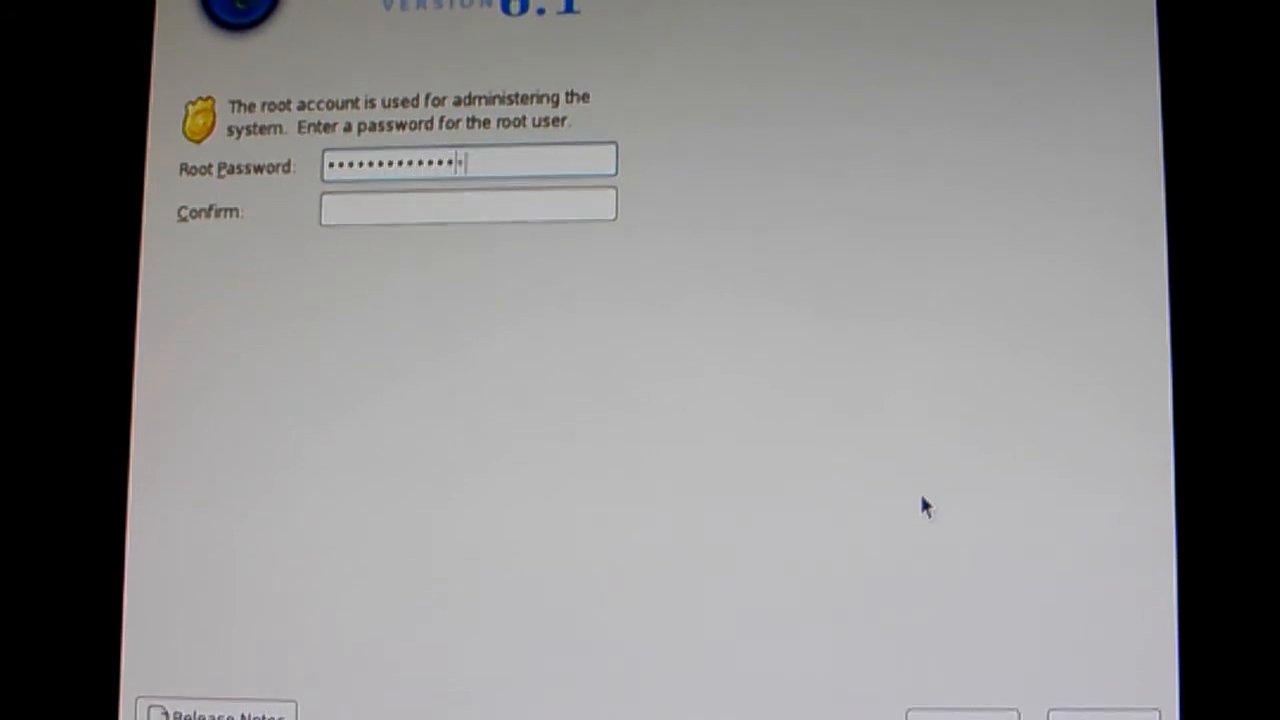
text(••)
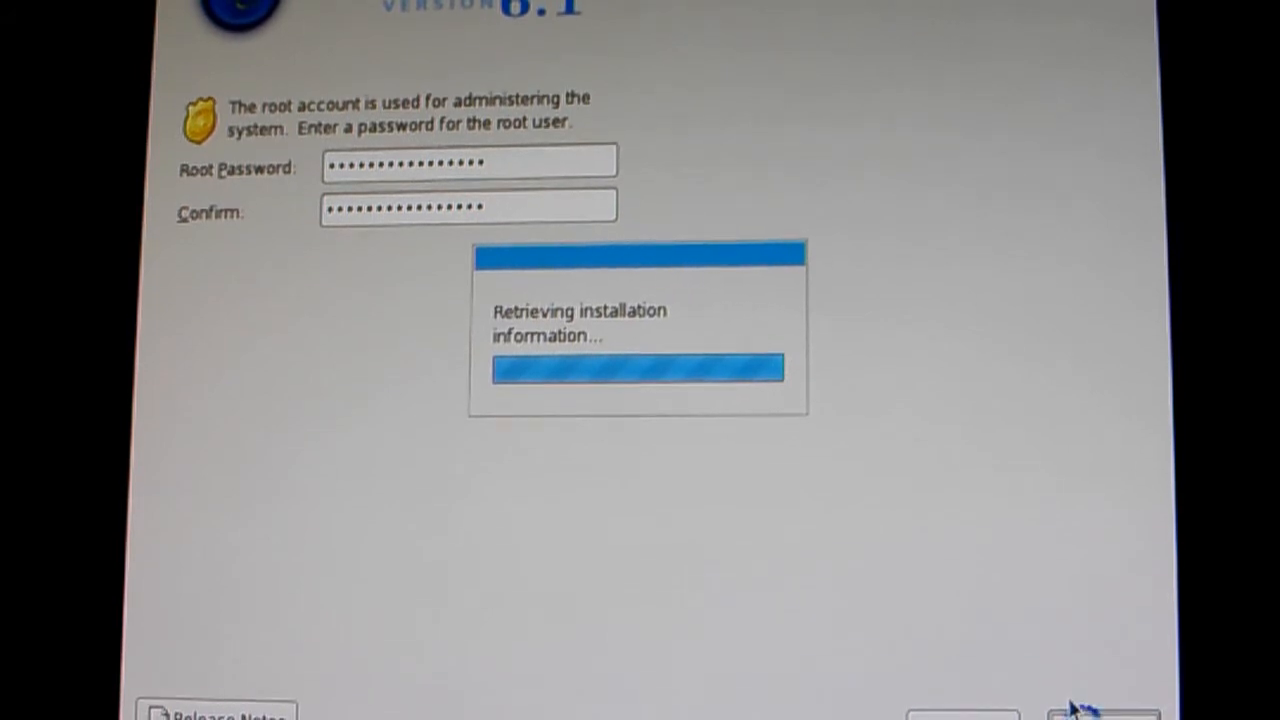
click(1100, 712)
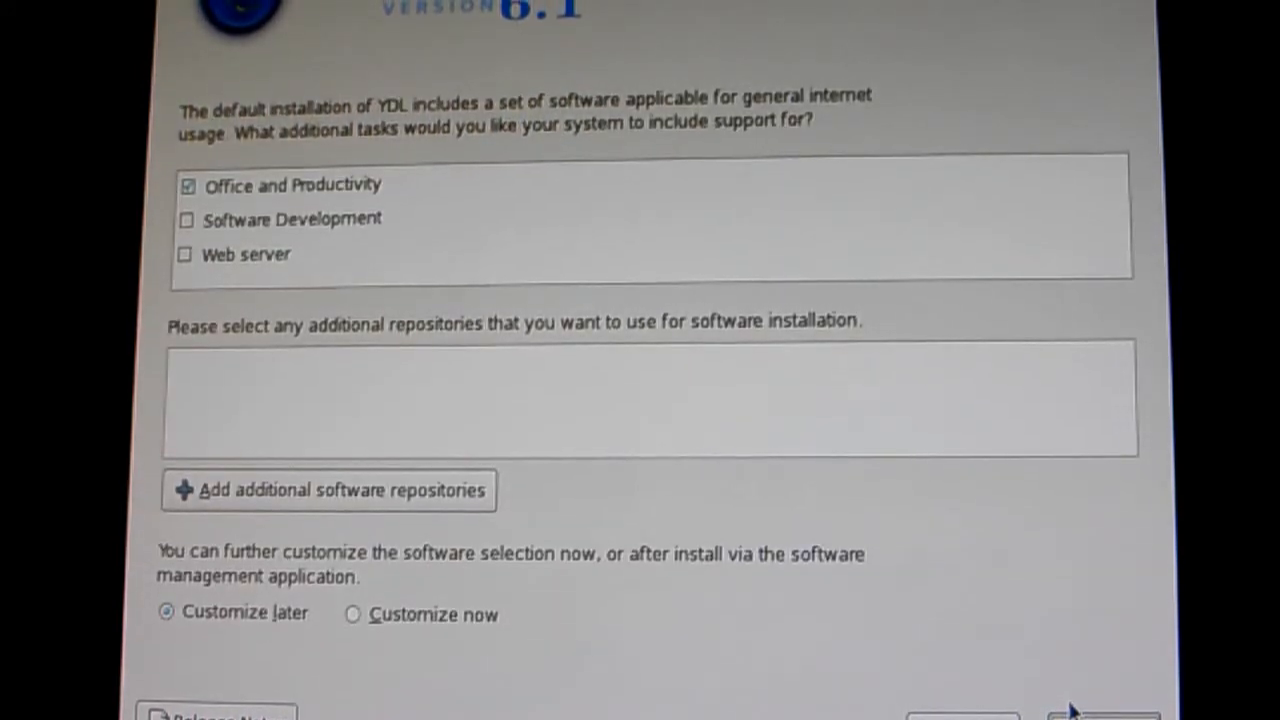